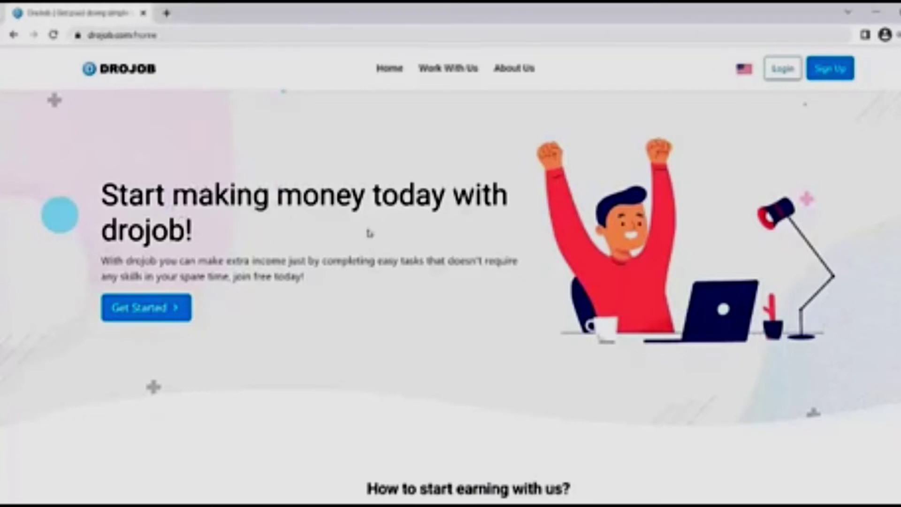
mouse_move(407, 299)
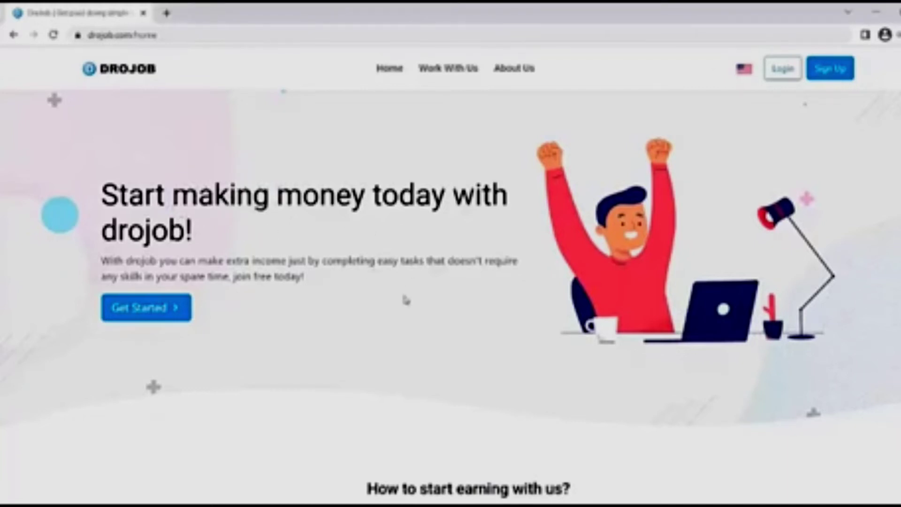
mouse_move(780, 67)
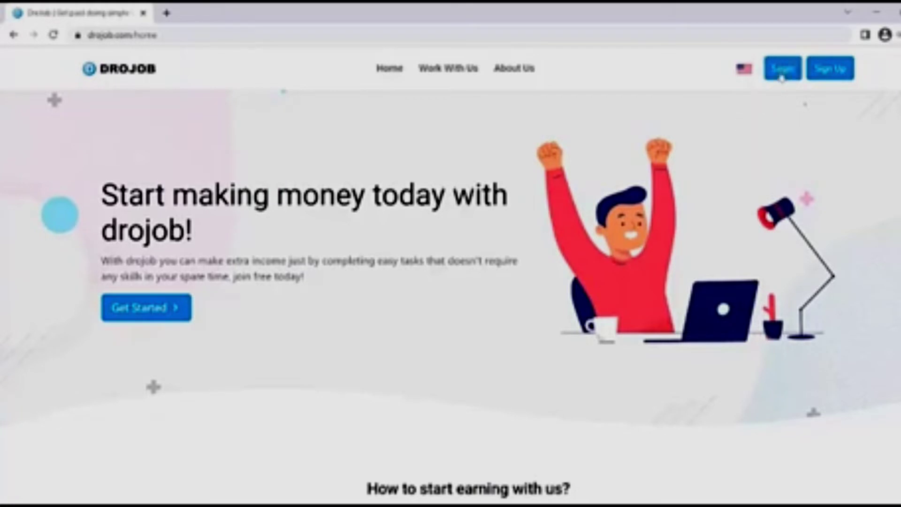
Enter the account password on the Drojob sign-in page and tick Remember me.
left_click(781, 69)
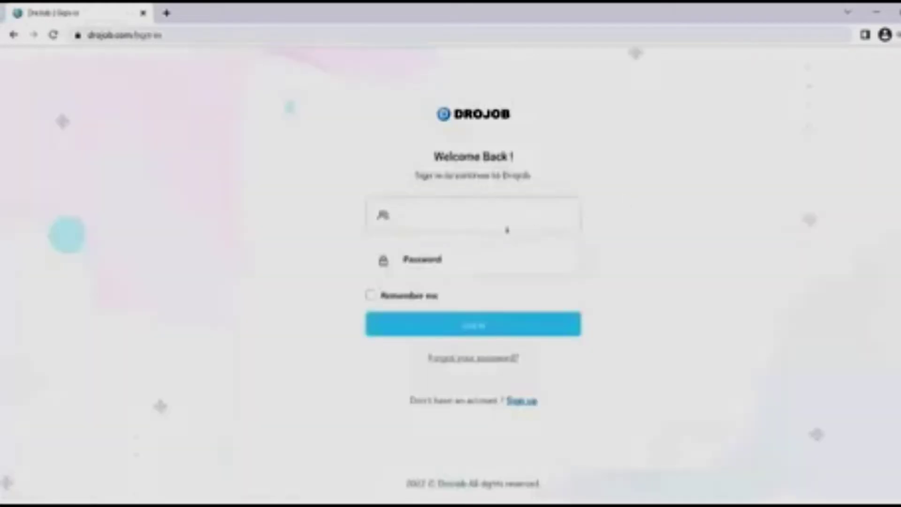
left_click(488, 260)
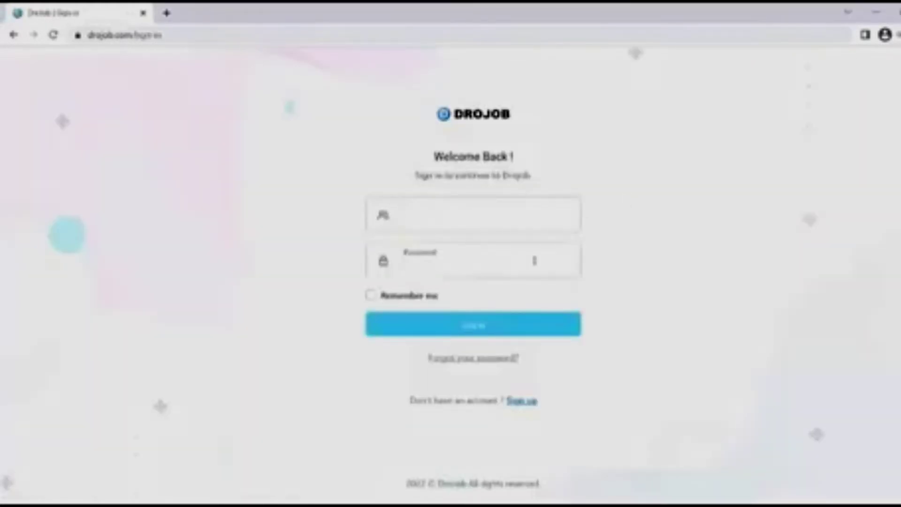
type("password")
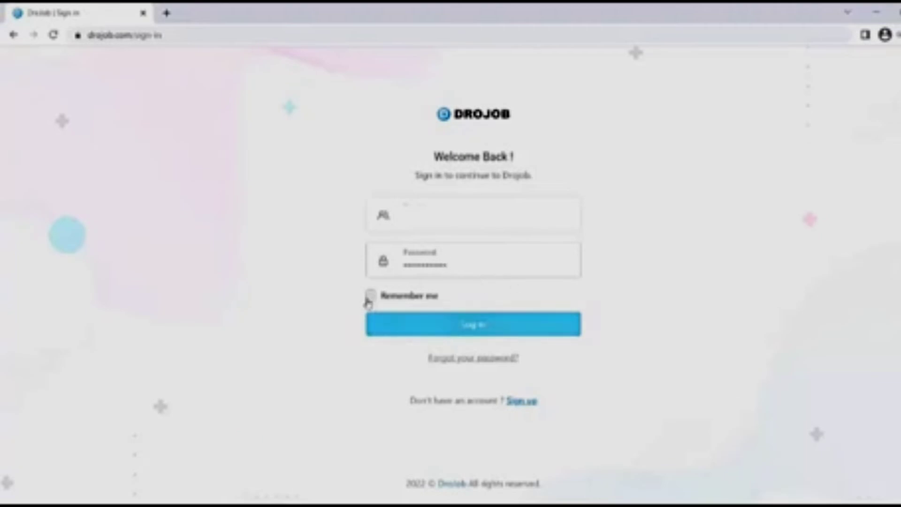
left_click(371, 295)
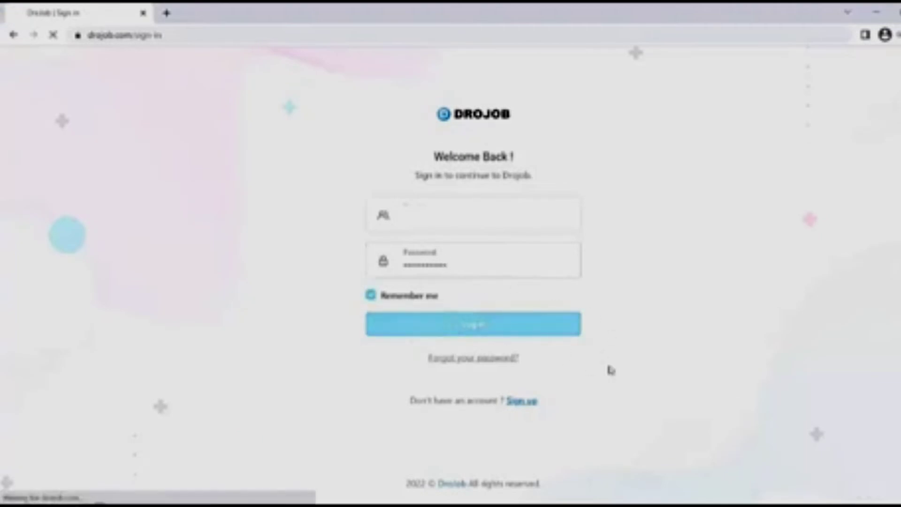
Submit the sign-in and move from the dashboard balances to the Start Work task list.
left_click(472, 323)
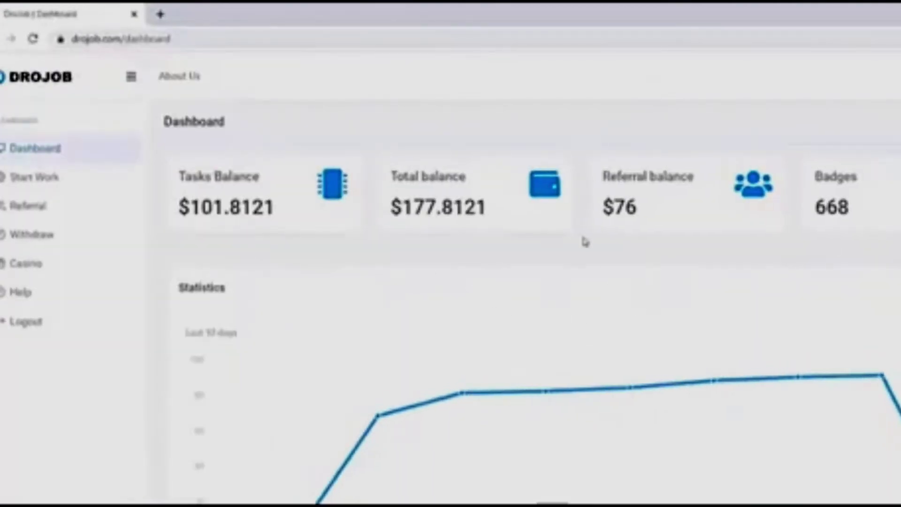
double_click(227, 207)
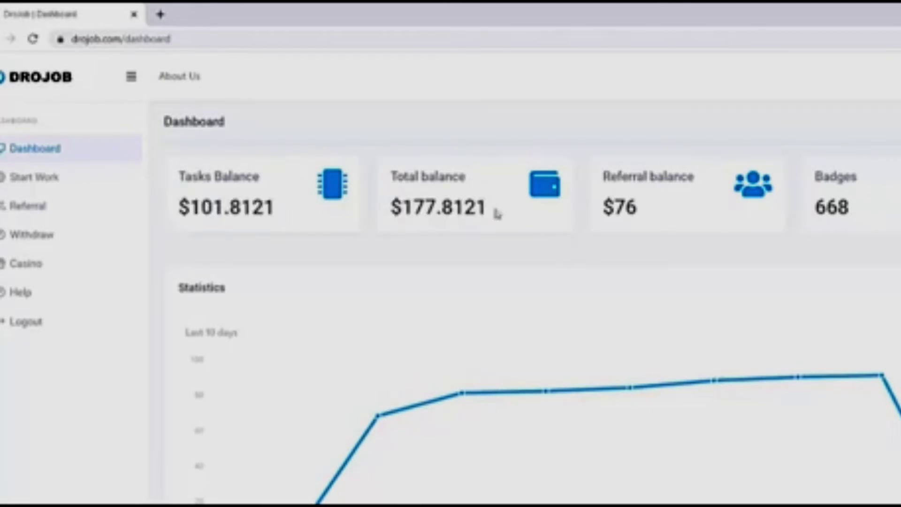
mouse_move(809, 217)
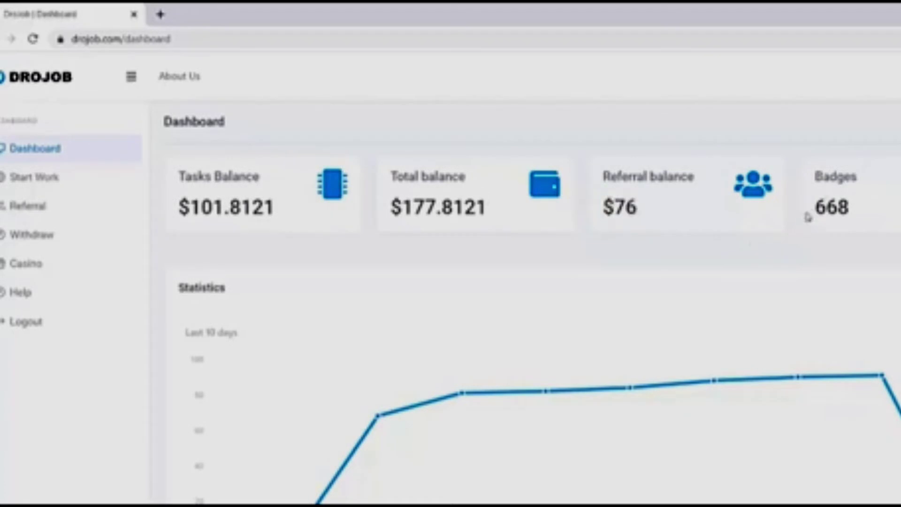
mouse_move(76, 188)
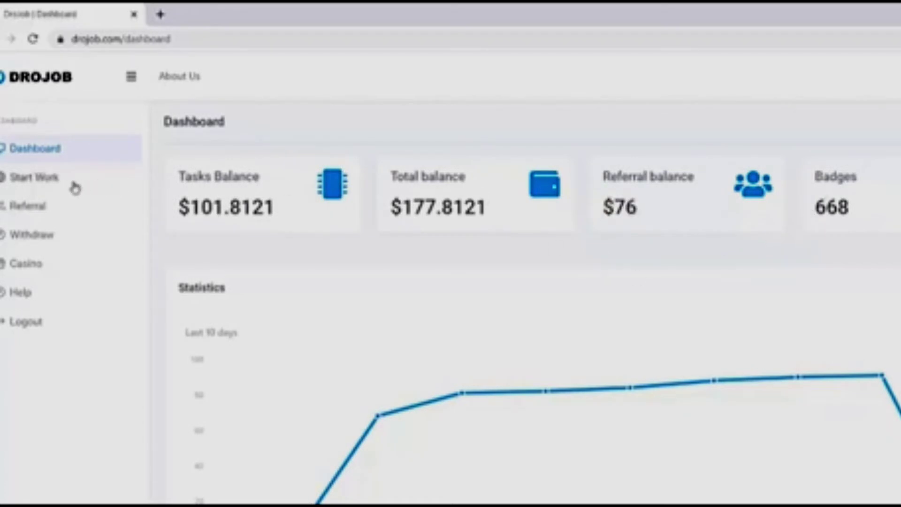
mouse_move(64, 195)
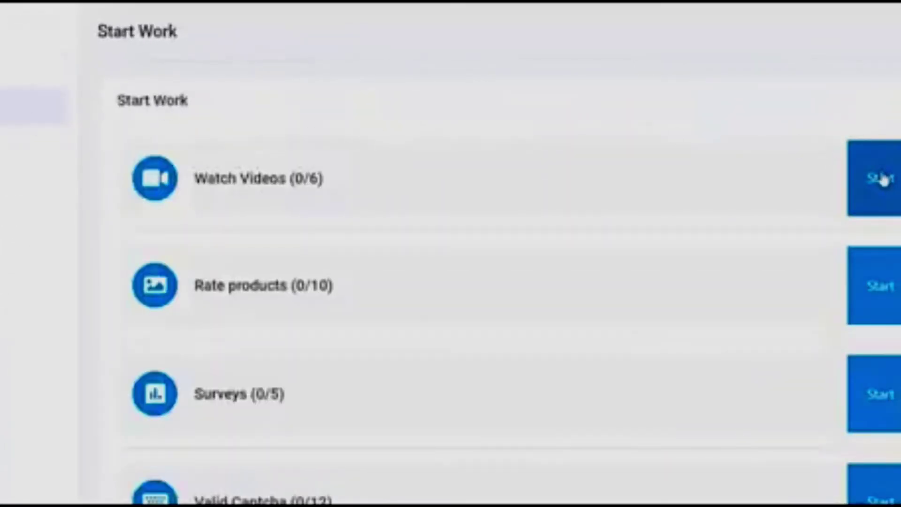
left_click(882, 175)
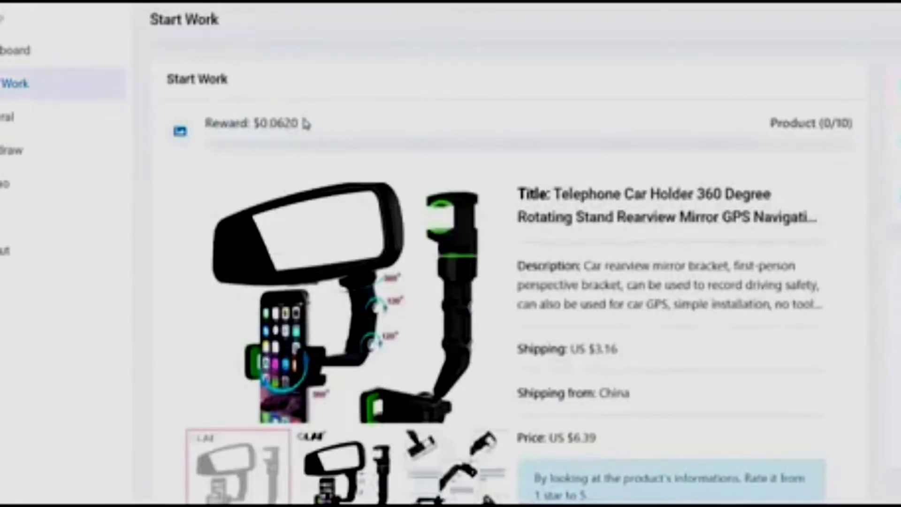
double_click(277, 122)
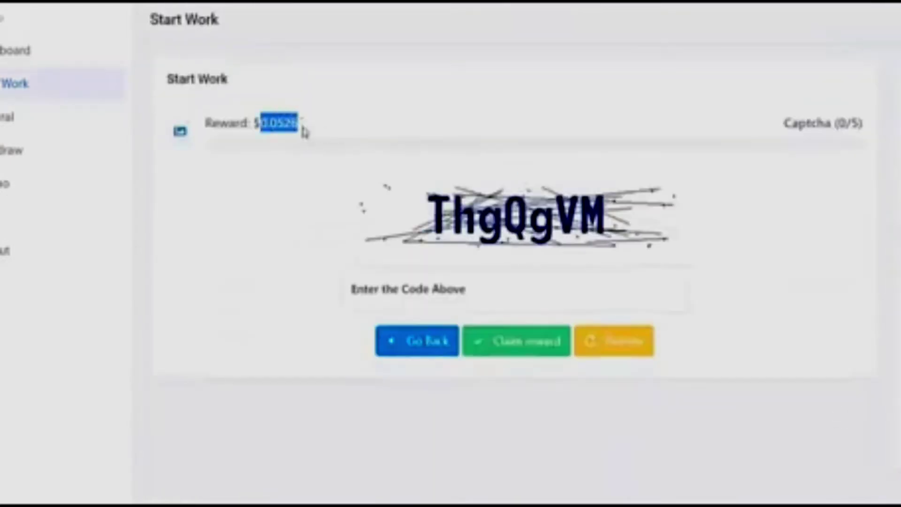
left_click(417, 340)
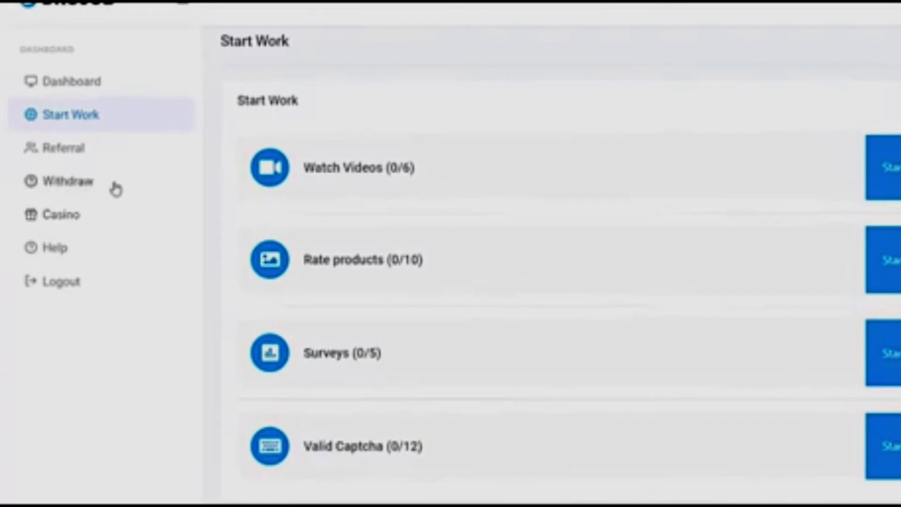
Show the Withdraw page's Bank tab with PayPal payout options of $100, $150 and $200.
left_click(67, 180)
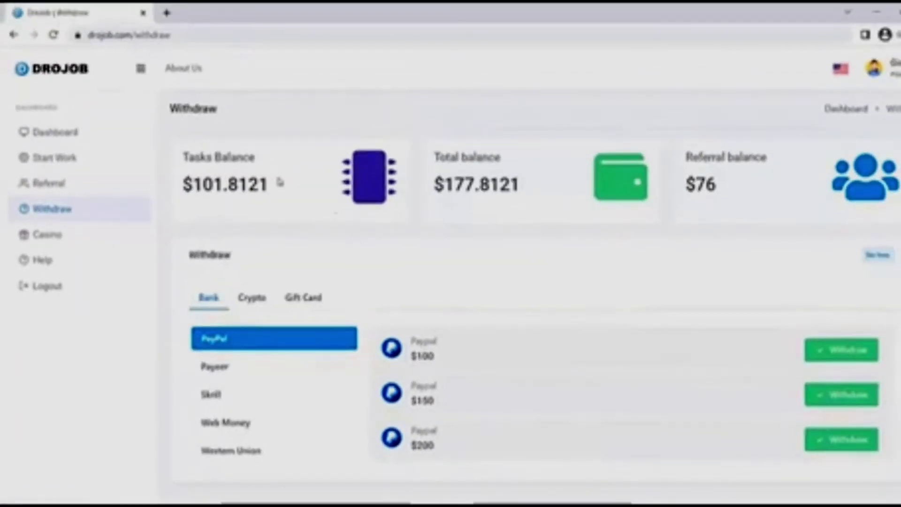
double_click(224, 185)
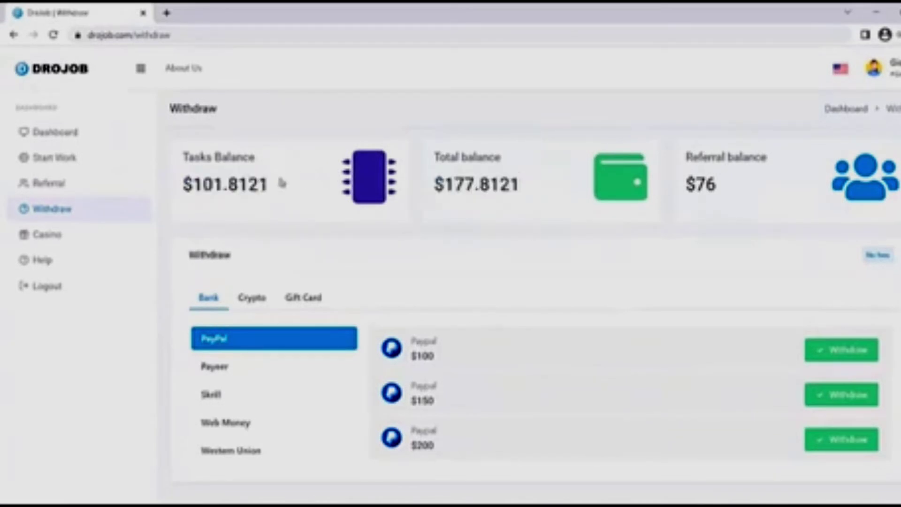
mouse_move(551, 344)
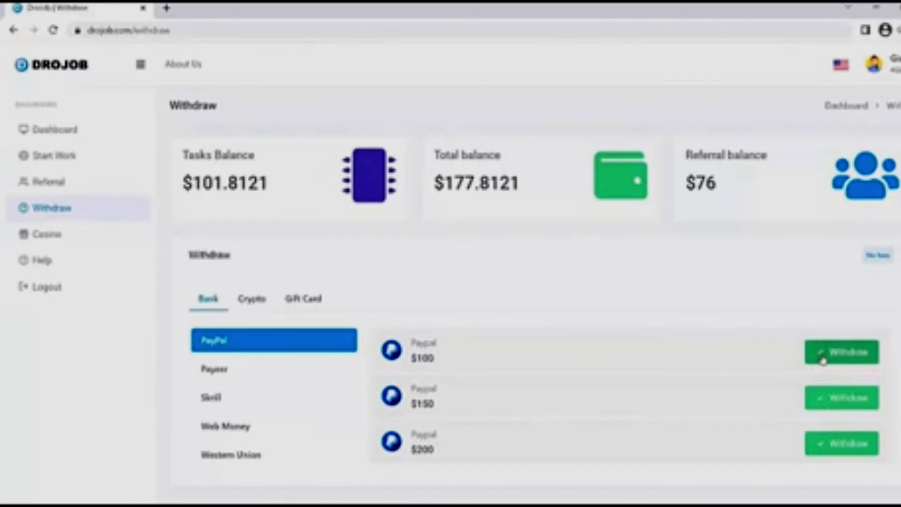
Submit a $100 PayPal withdrawal with the account's PayPal email.
left_click(842, 352)
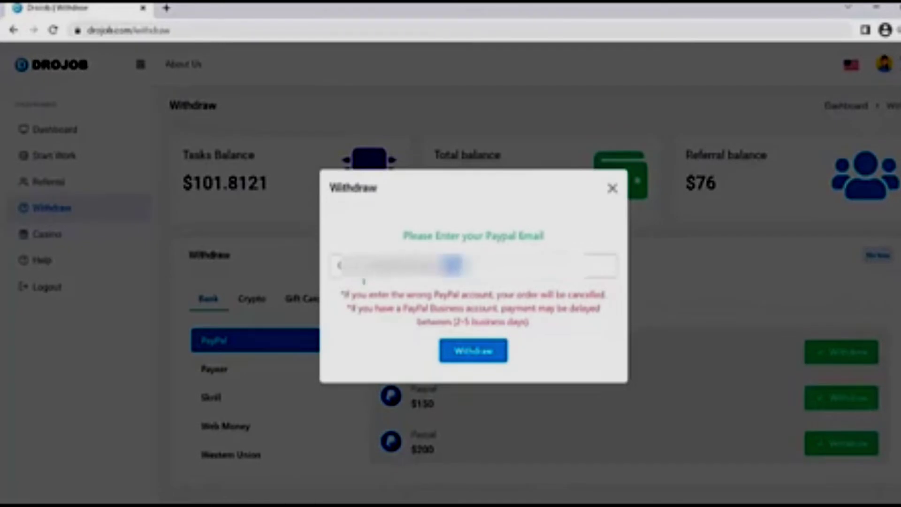
left_click(472, 350)
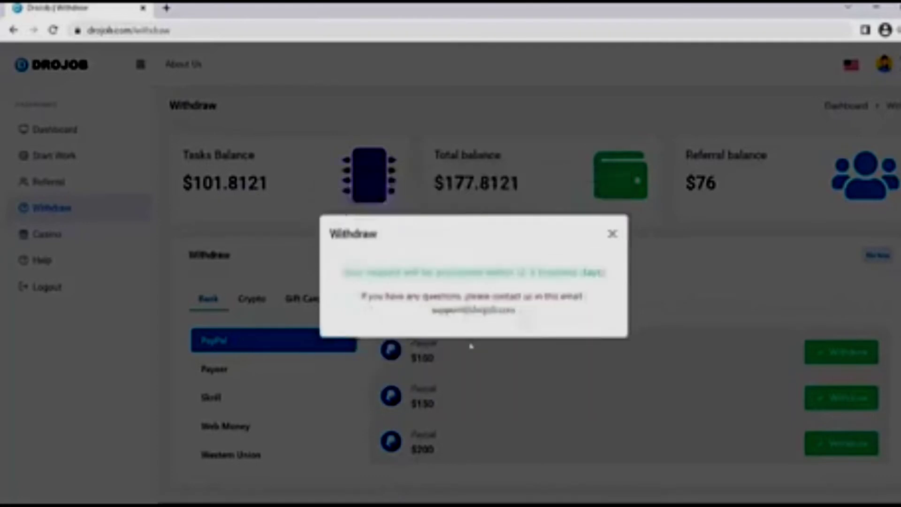
Close the popup saying the withdrawal will be processed within 2-5 business days.
double_click(373, 273)
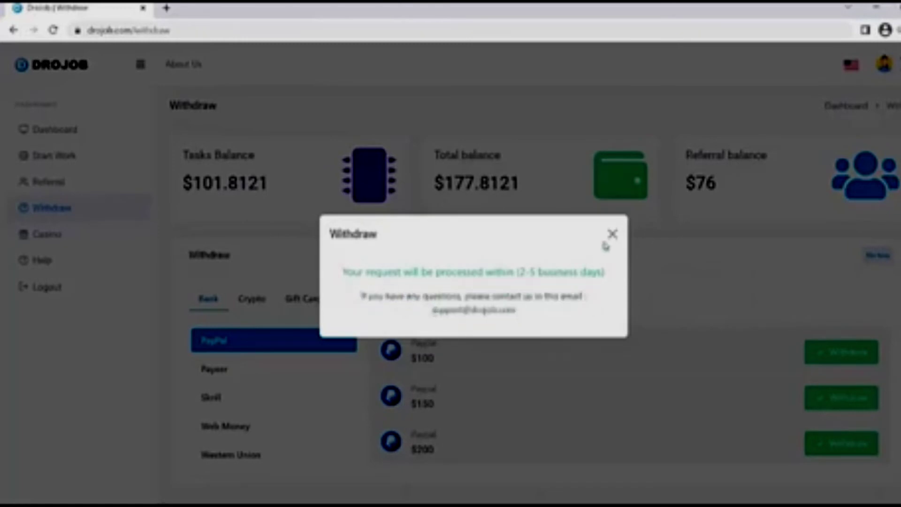
left_click(612, 233)
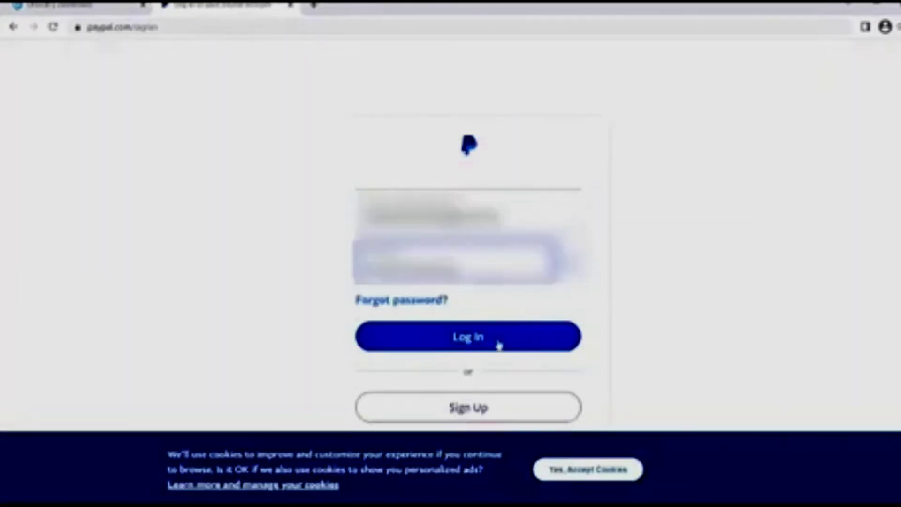
Log in to PayPal with the pre-filled credentials and confirm the six-digit authenticator code.
left_click(467, 336)
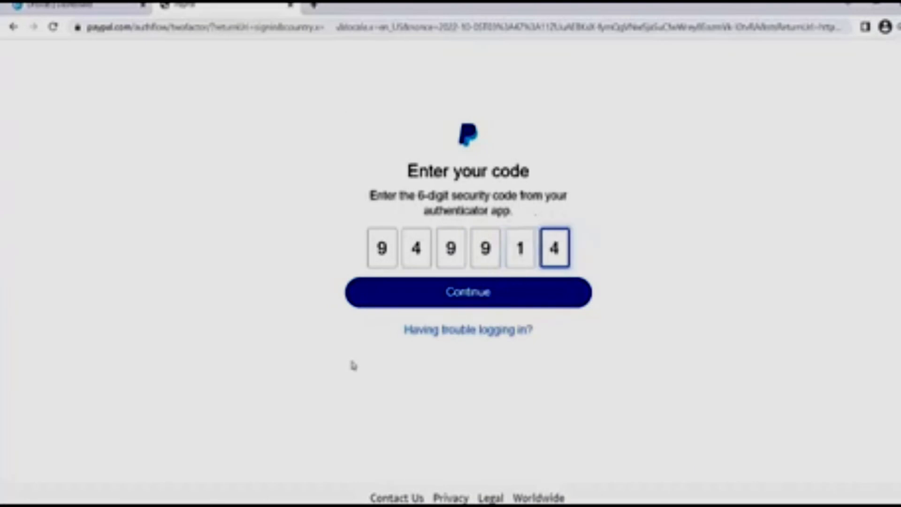
left_click(469, 292)
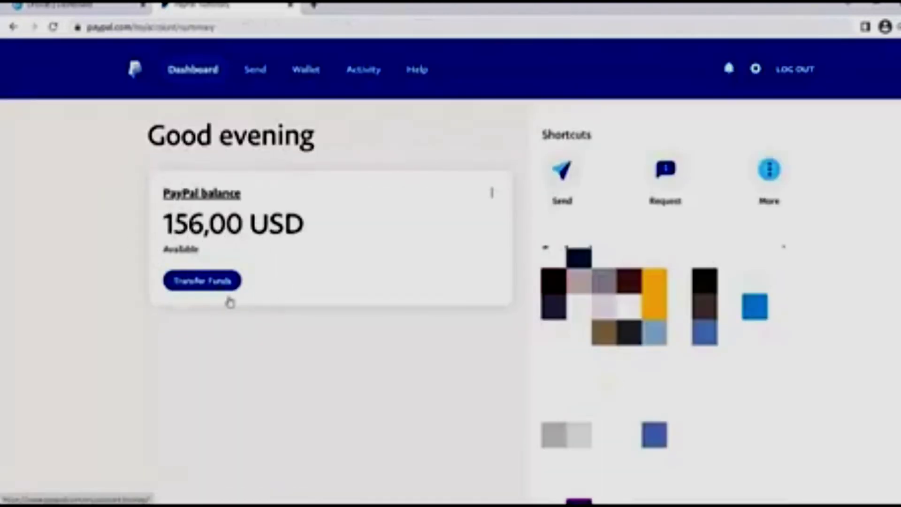
mouse_move(155, 184)
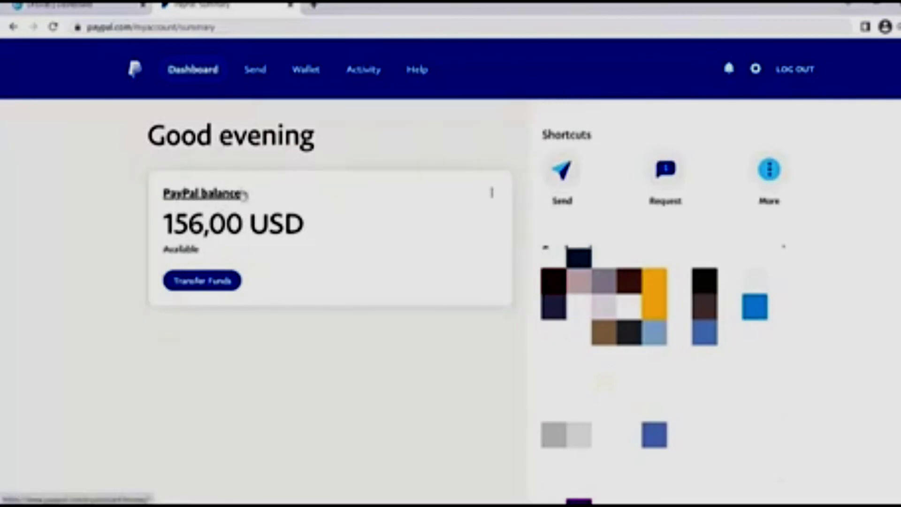
View the 156,00 USD wallet balance, then the activity list with +100,00 USD from Drojob Ltd.
left_click(305, 69)
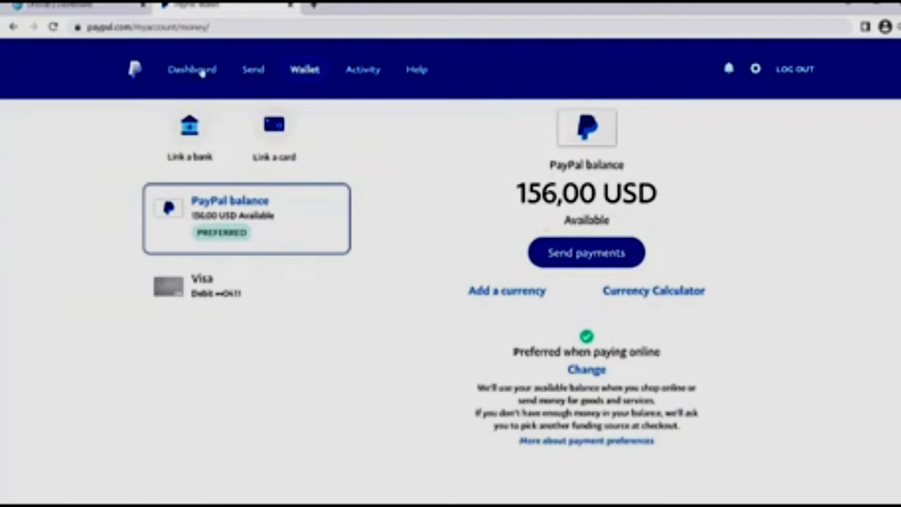
mouse_move(363, 81)
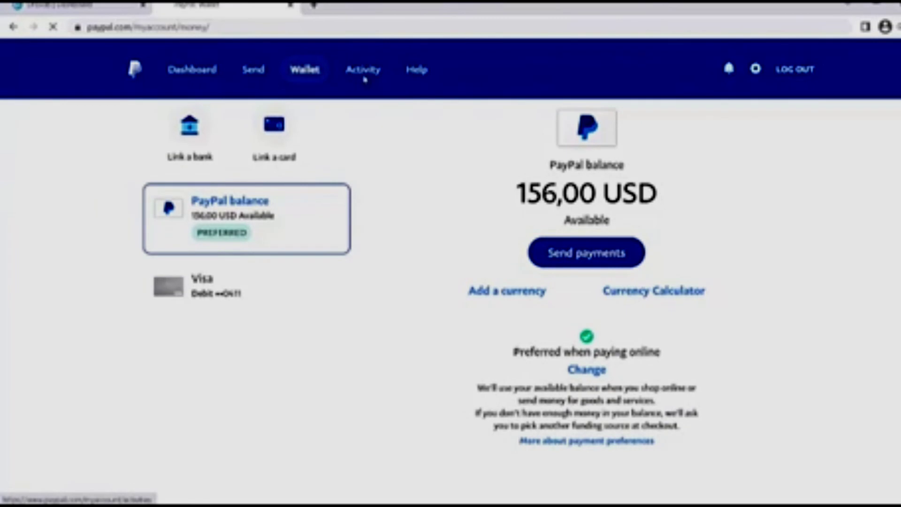
mouse_move(460, 196)
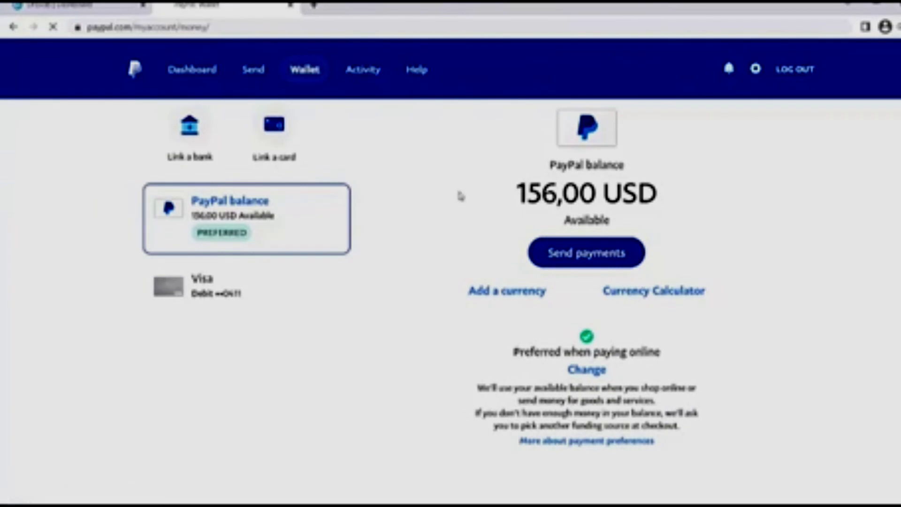
left_click(363, 69)
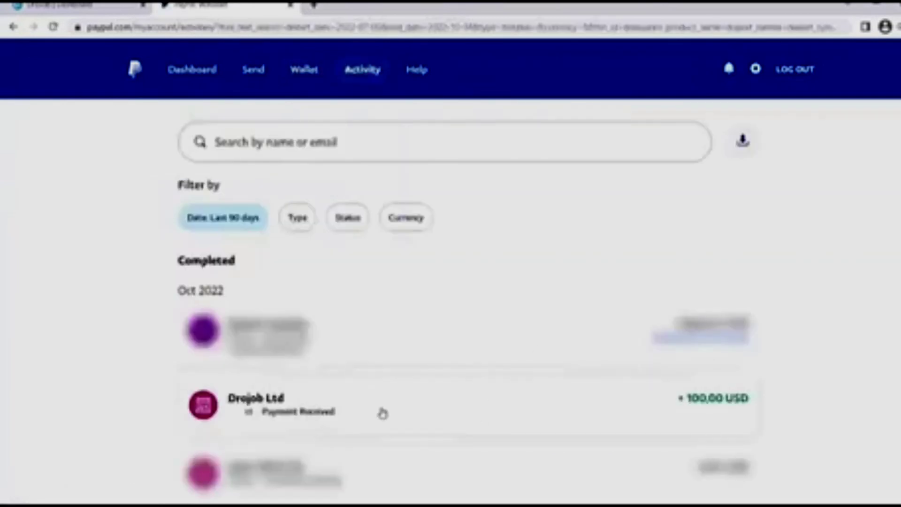
mouse_move(442, 419)
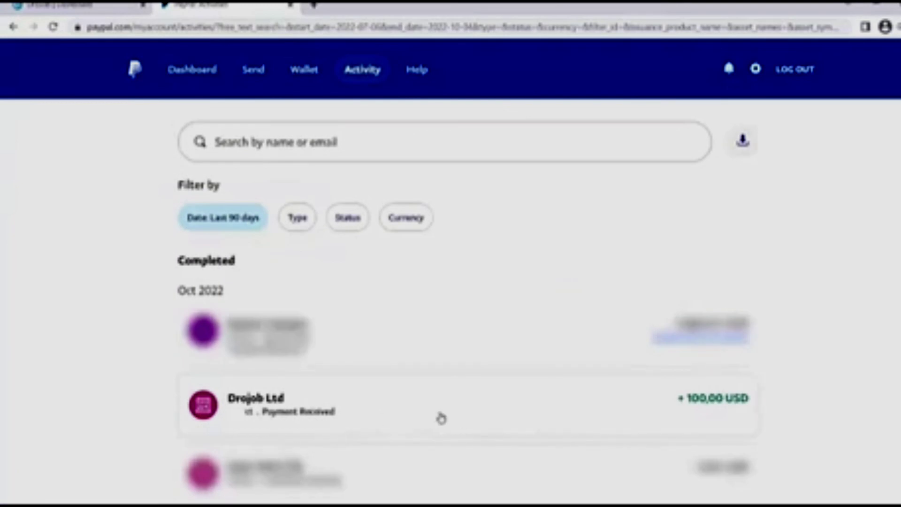